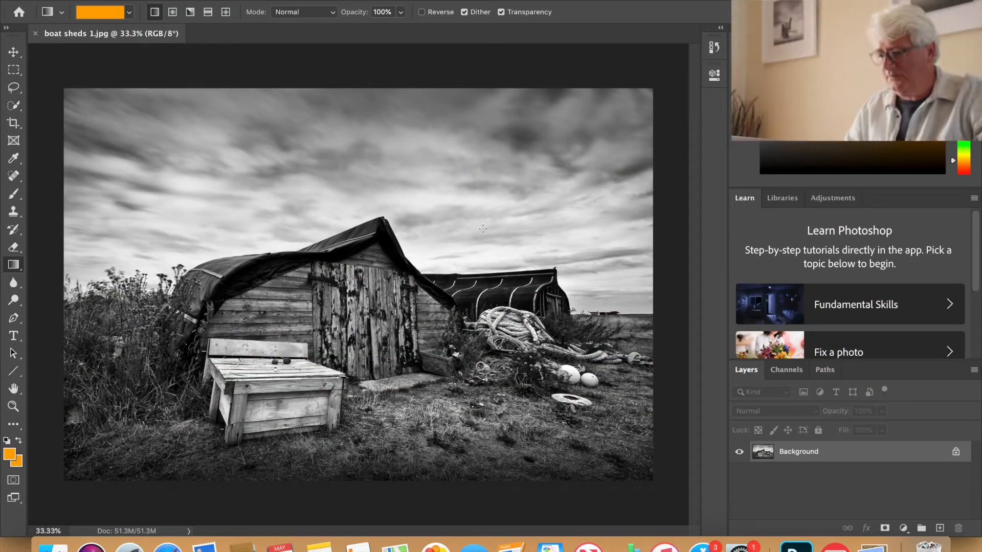
mouse_move(669, 374)
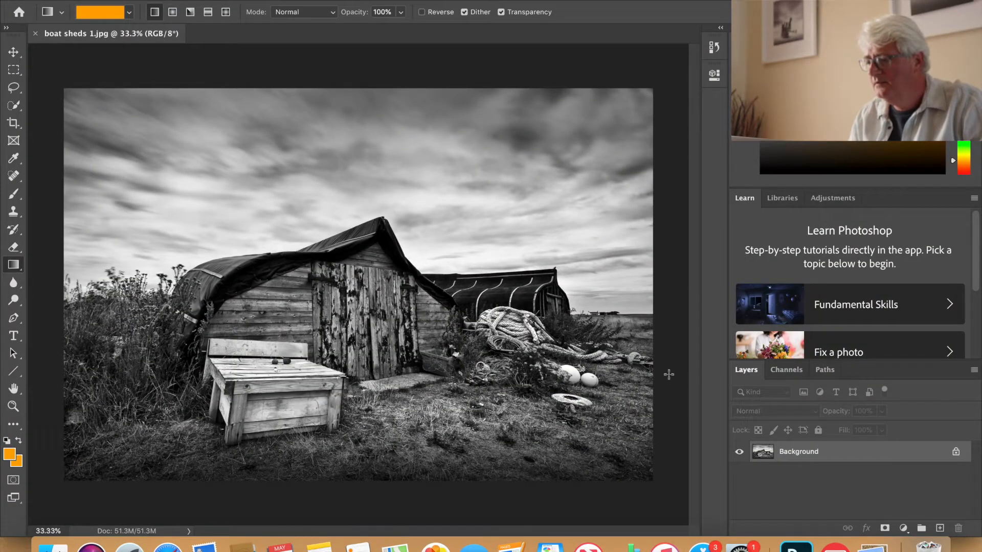
mouse_move(680, 382)
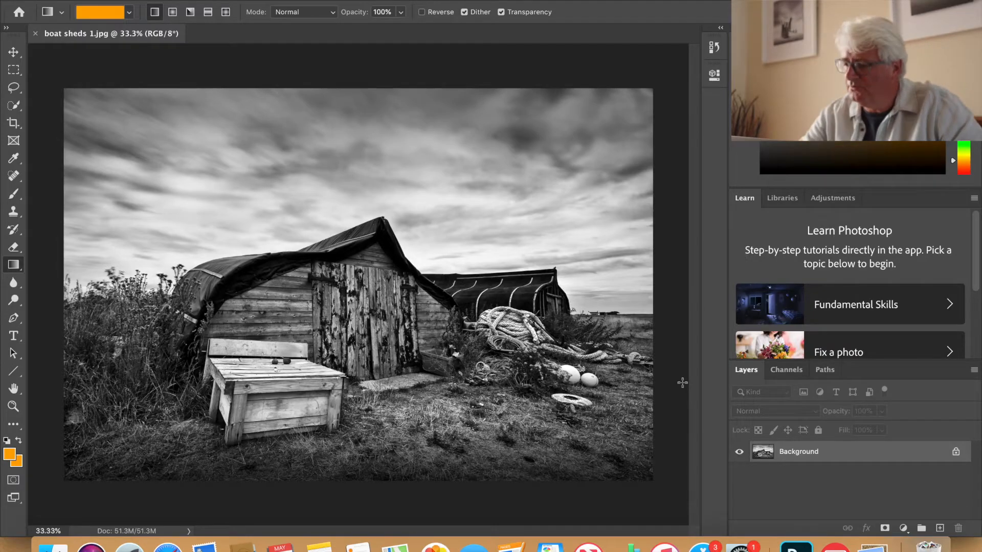
mouse_move(240, 14)
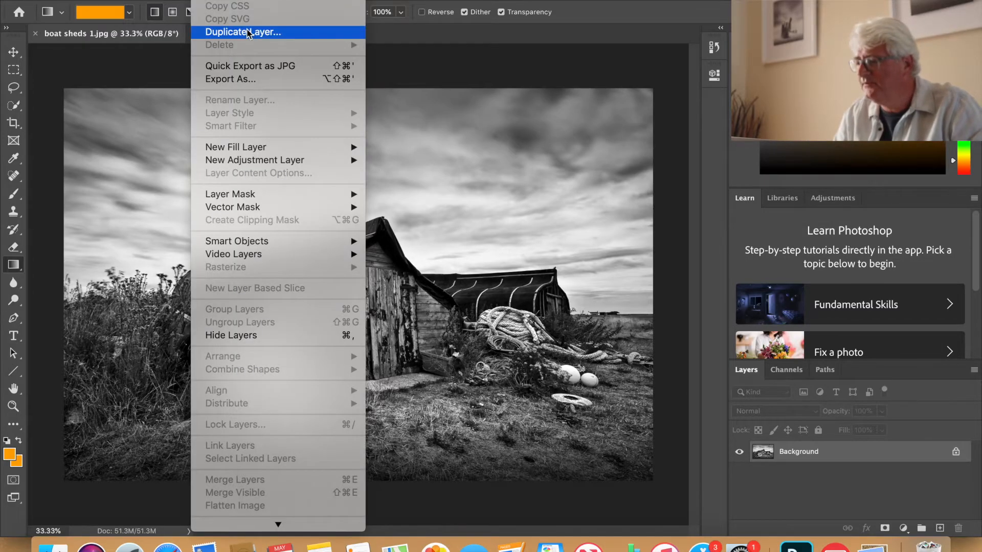
- Create a Background copy layer and invert it with Image > Adjustments > Invert
left_click(243, 31)
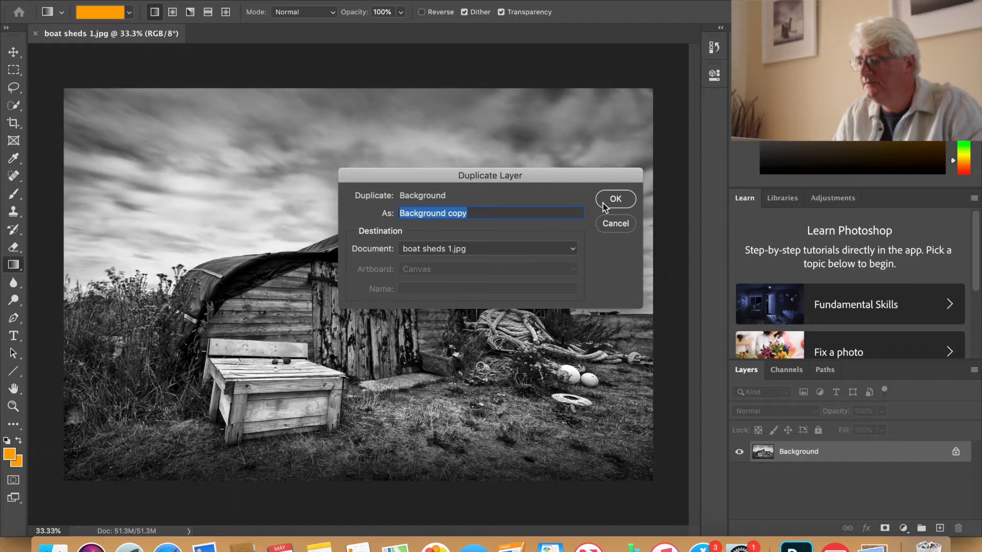
left_click(614, 198)
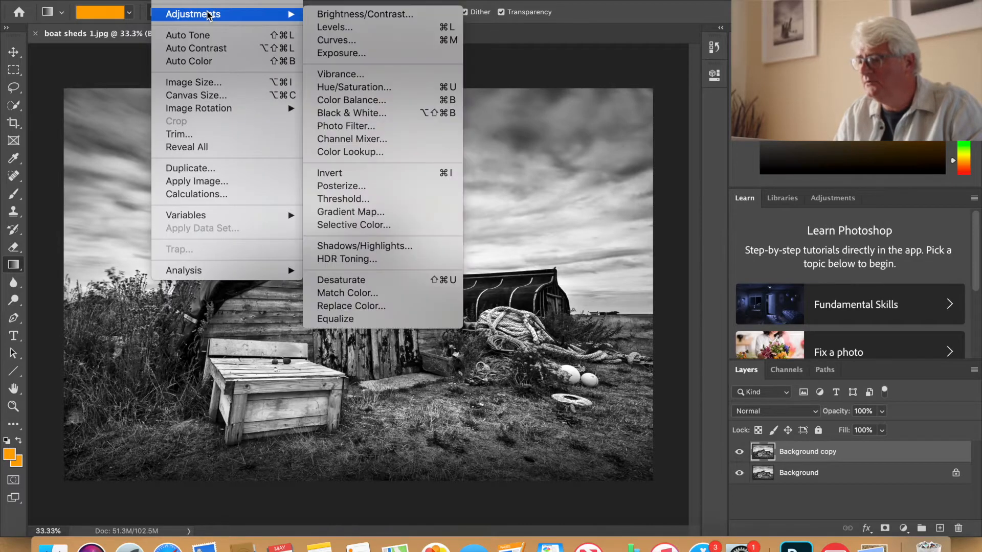
mouse_move(382, 173)
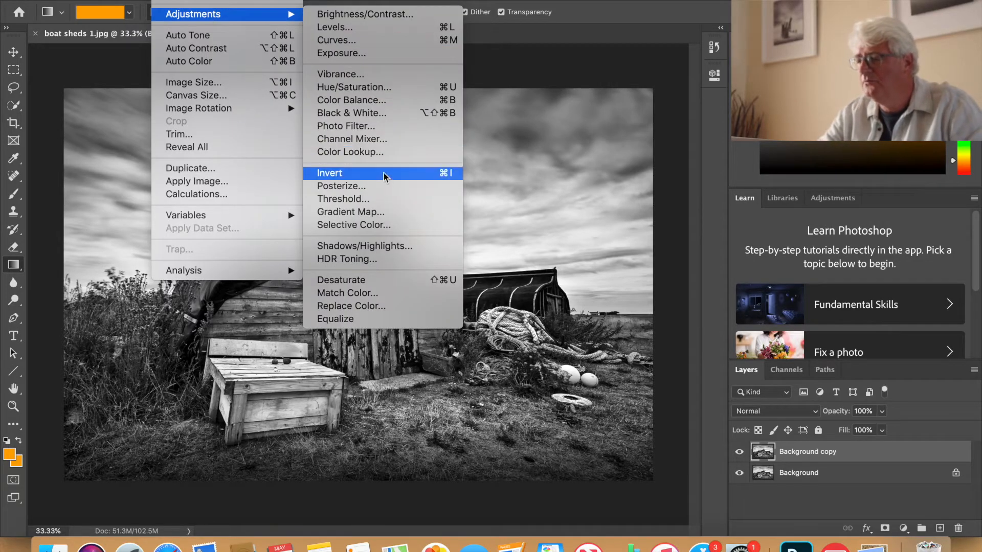
left_click(329, 173)
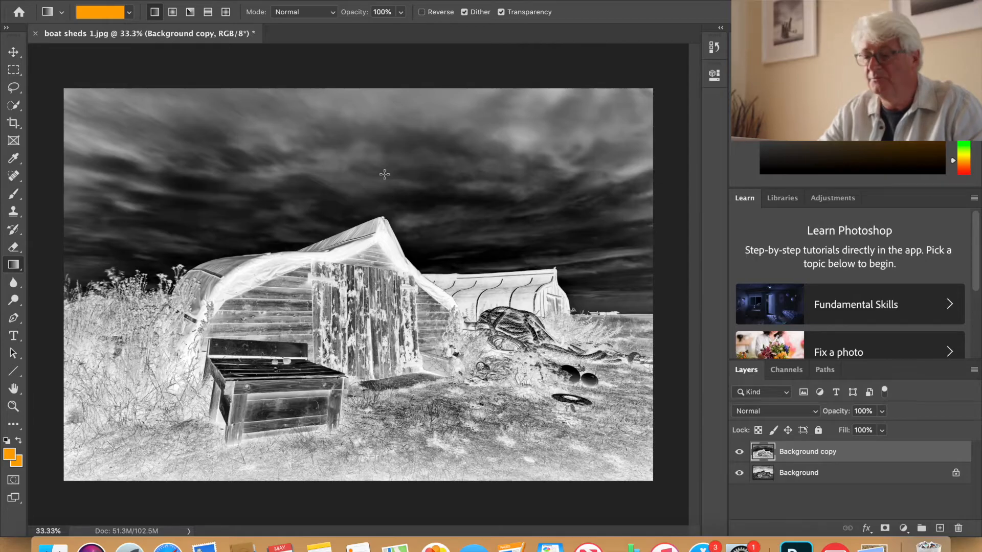
mouse_move(364, 80)
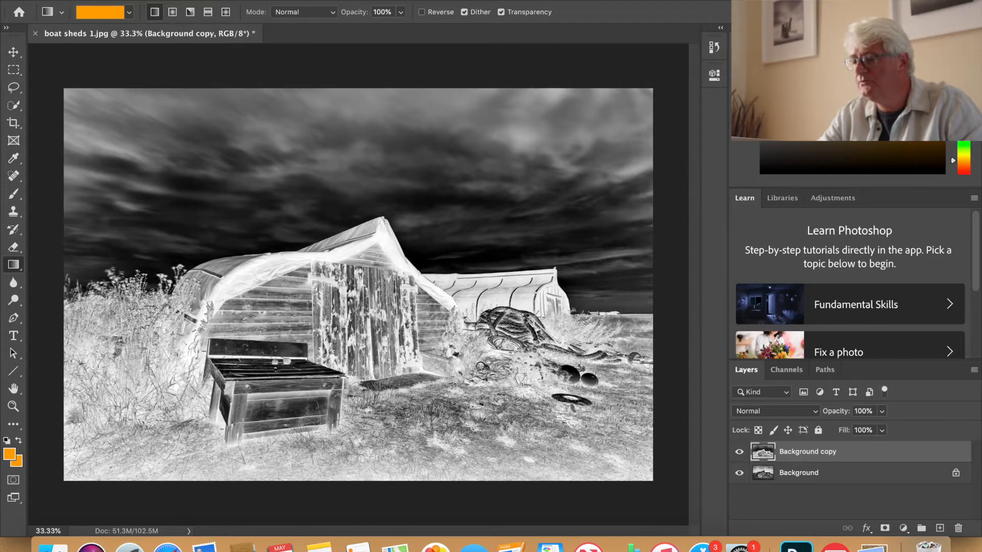
- Duplicate the inverted Background copy as a new layer named 'curves'
right_click(807, 451)
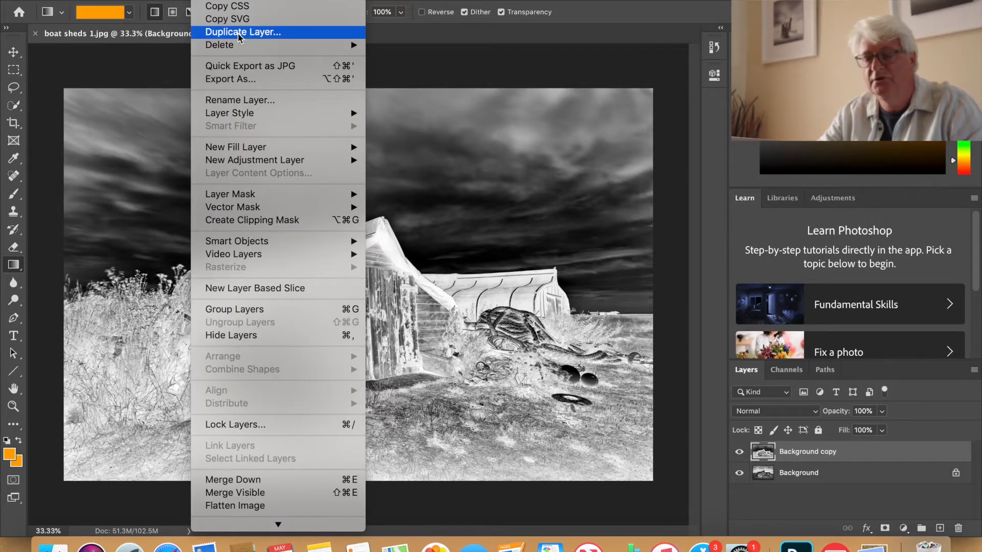
left_click(242, 32)
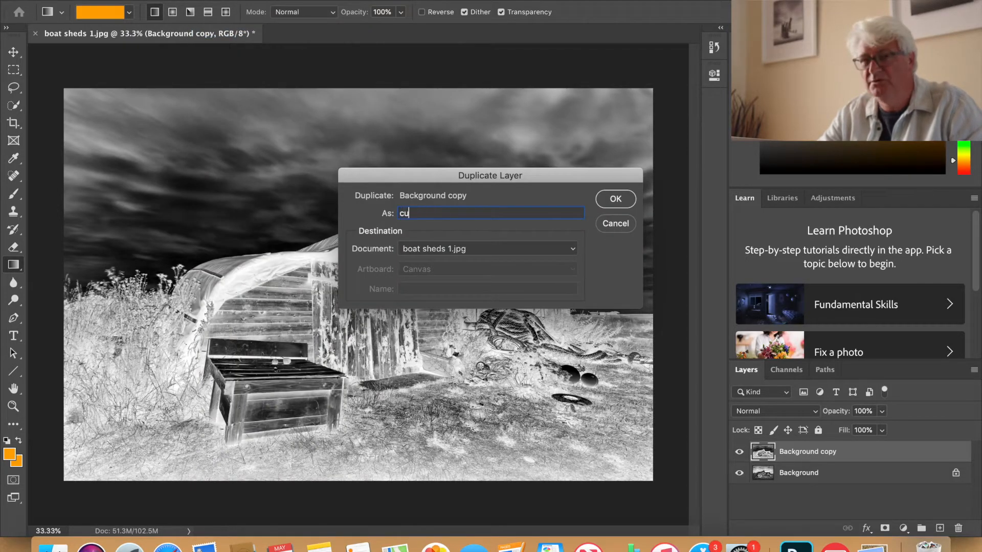
type("rves")
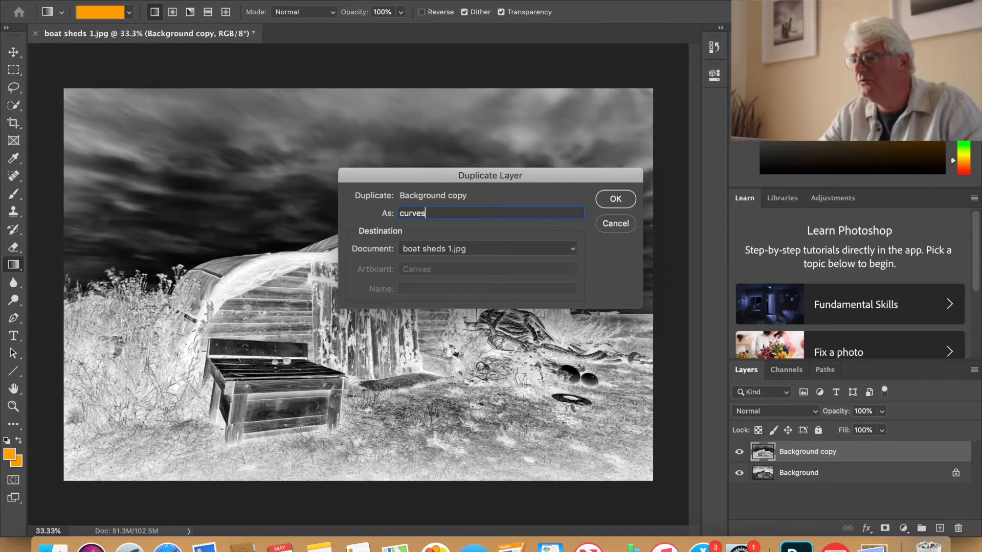
left_click(614, 199)
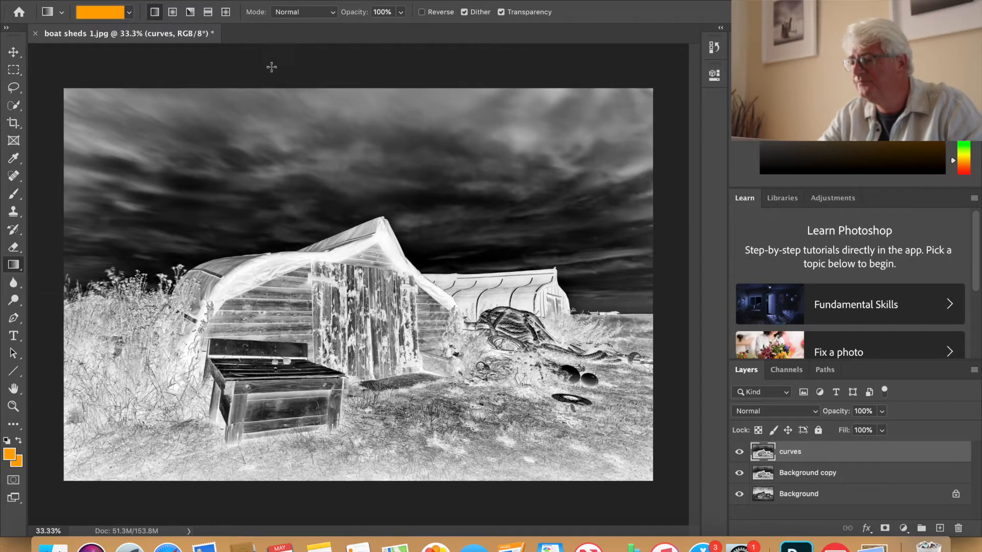
left_click(188, 5)
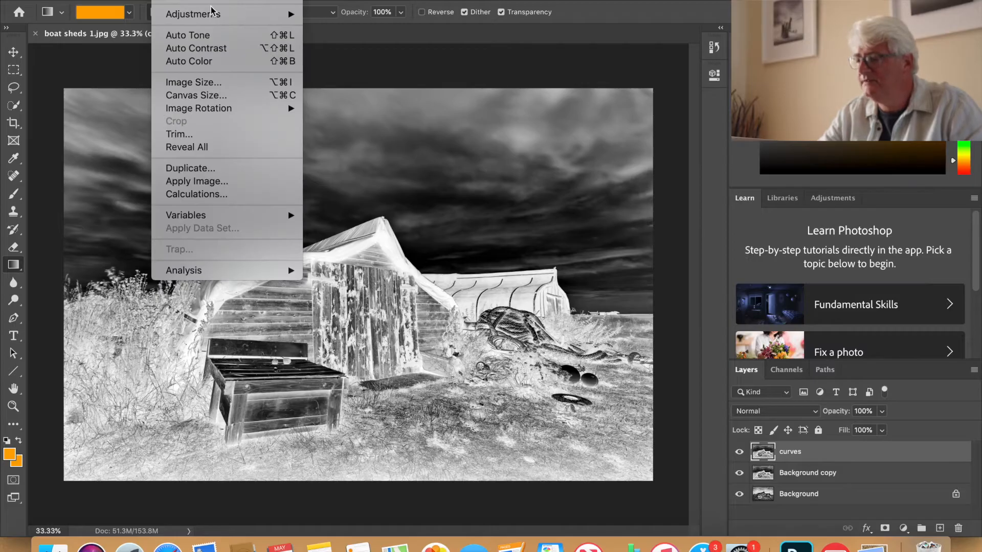
left_click(332, 42)
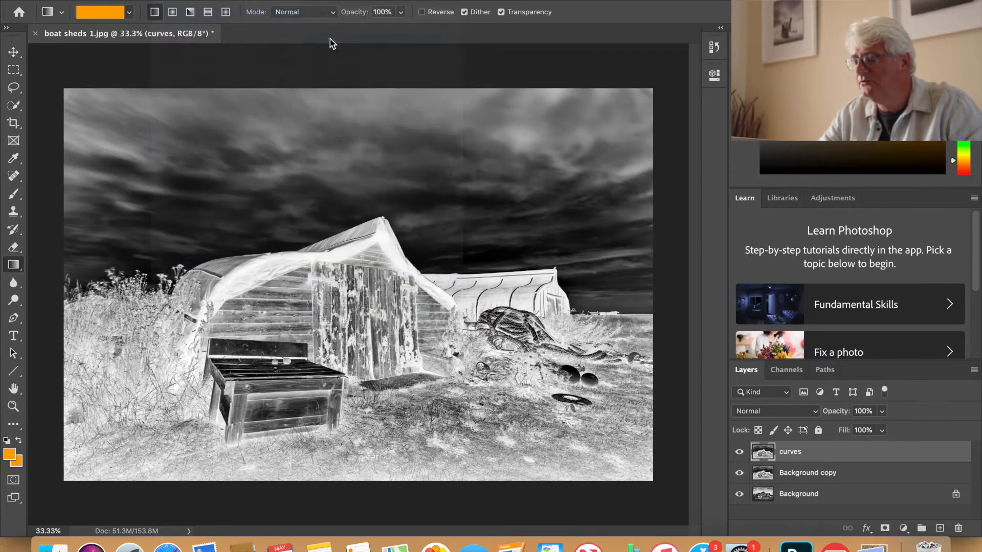
- Apply a steep S-shaped Curves adjustment to the curves layer to deepen the sky
double_click(762, 451)
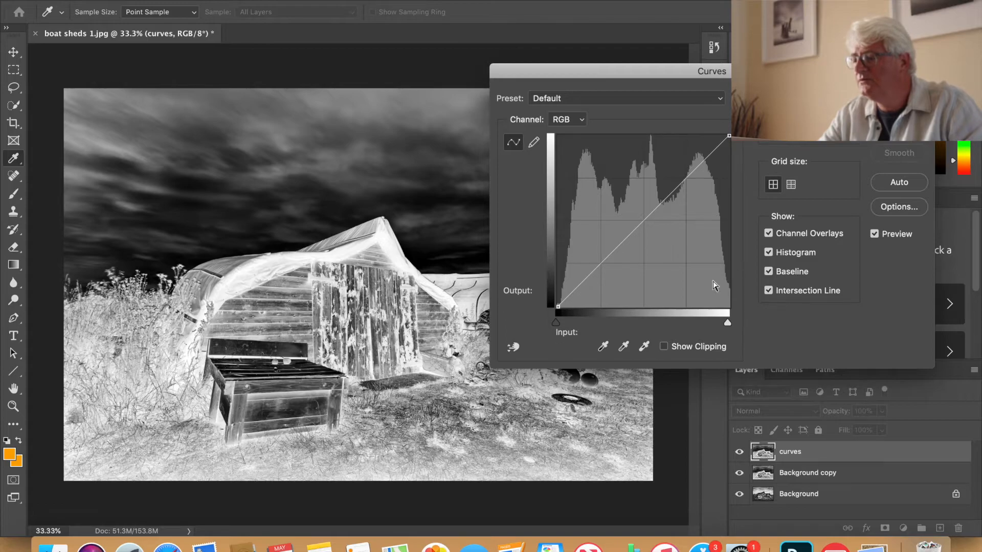
left_click(599, 263)
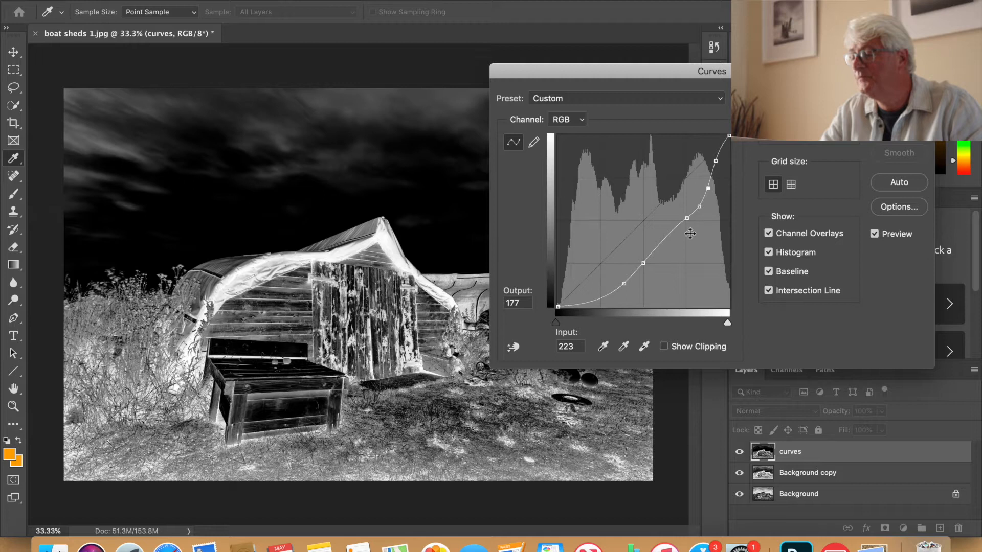
mouse_move(651, 307)
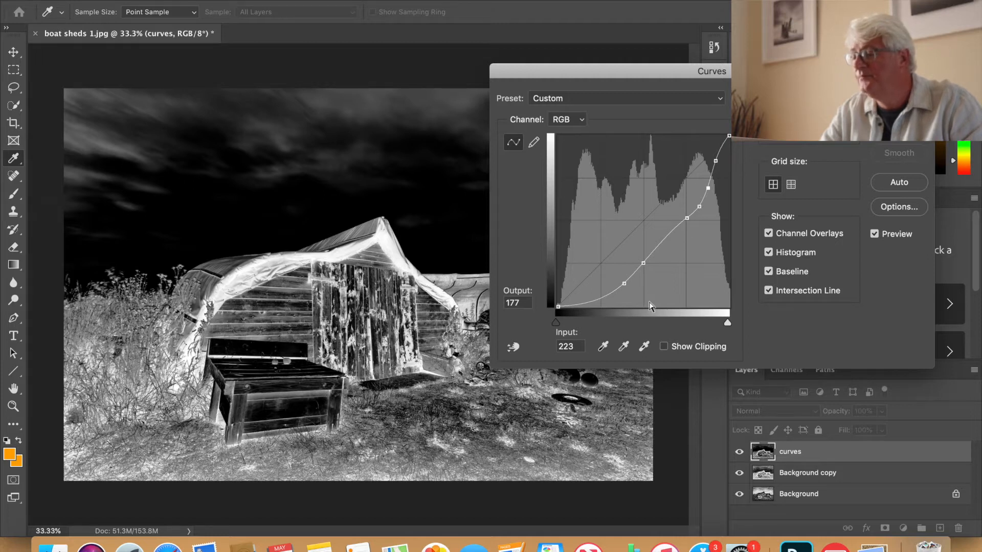
mouse_move(675, 255)
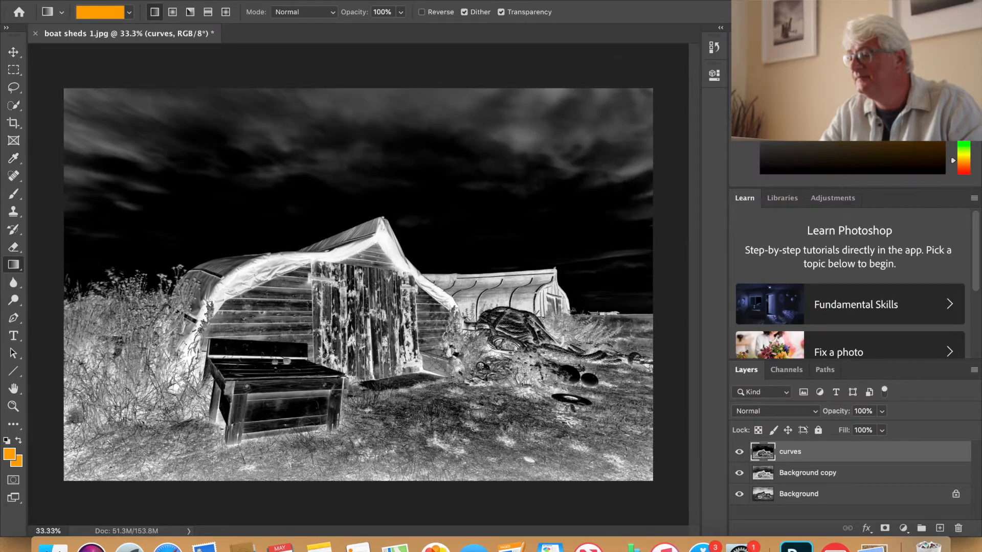
mouse_move(759, 173)
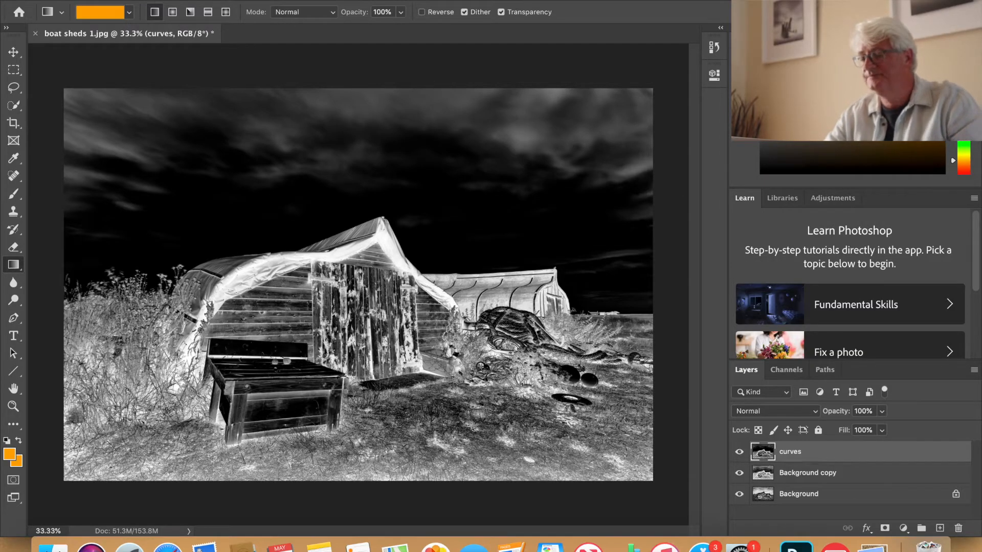
- Duplicate the curves layer, keeping the default name 'curves copy'
right_click(789, 451)
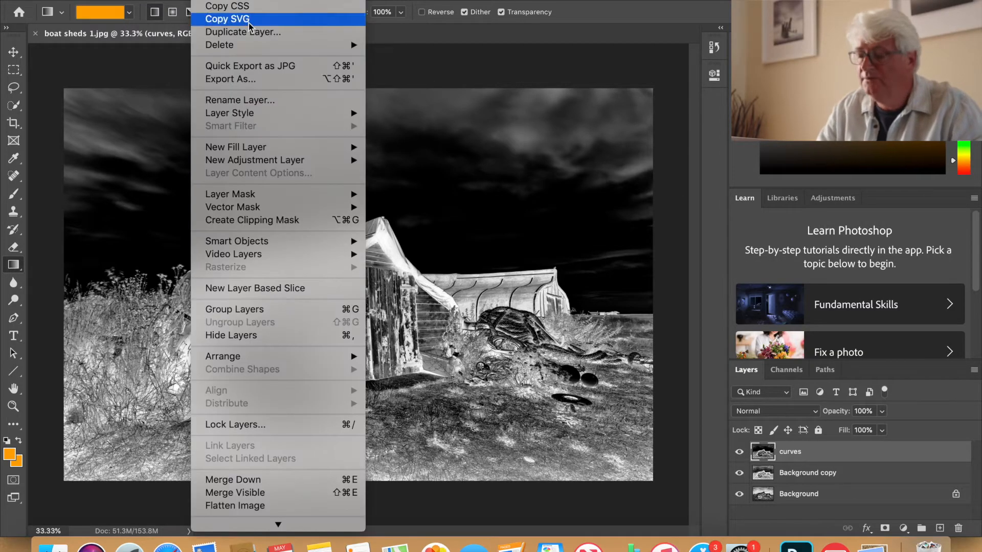
left_click(242, 31)
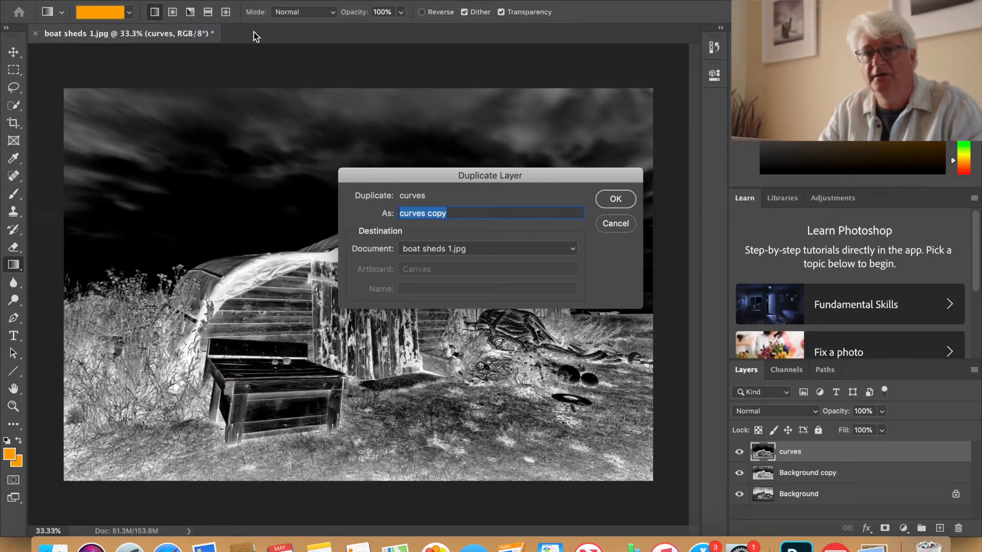
mouse_move(614, 199)
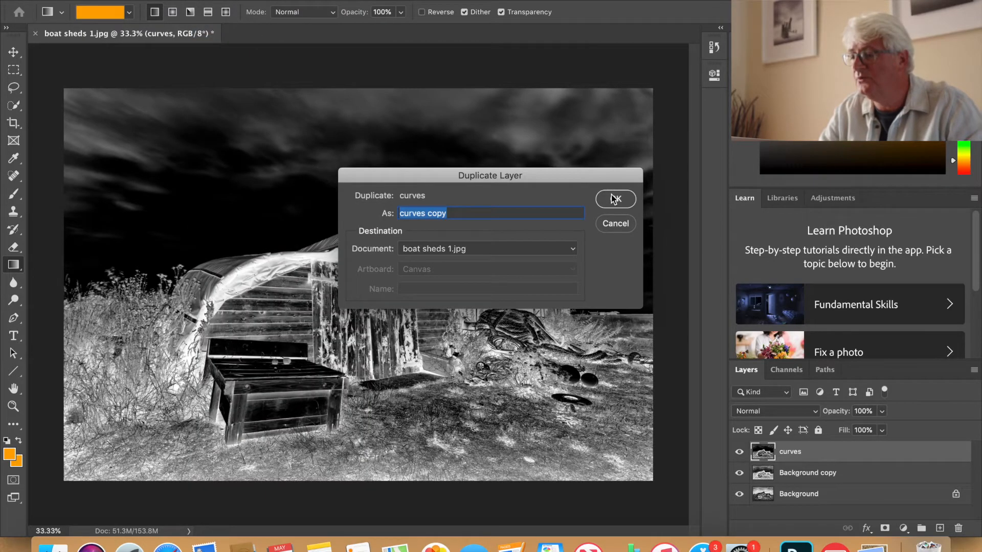
left_click(615, 199)
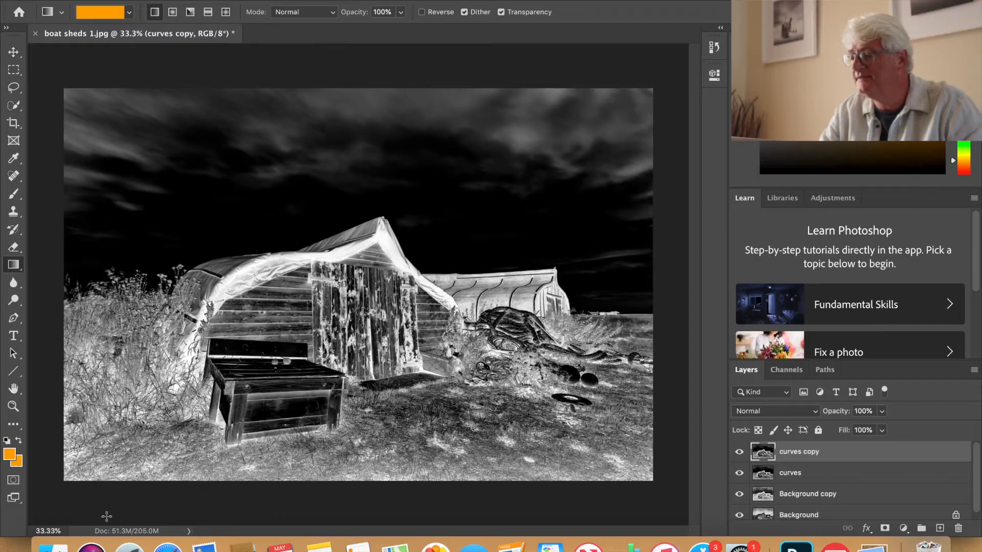
mouse_move(9, 444)
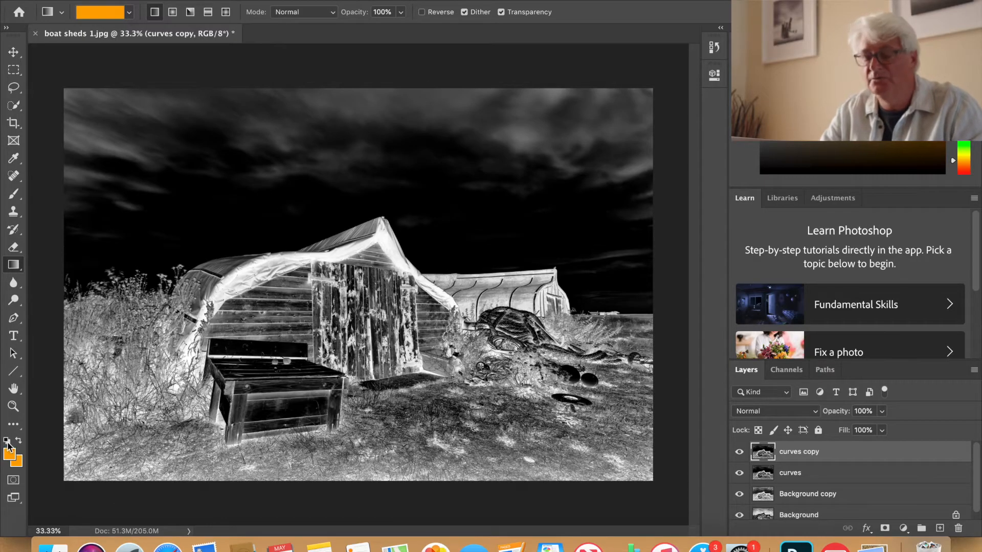
- Reset default colours, then pick orange for the foreground and background swatches
left_click(11, 457)
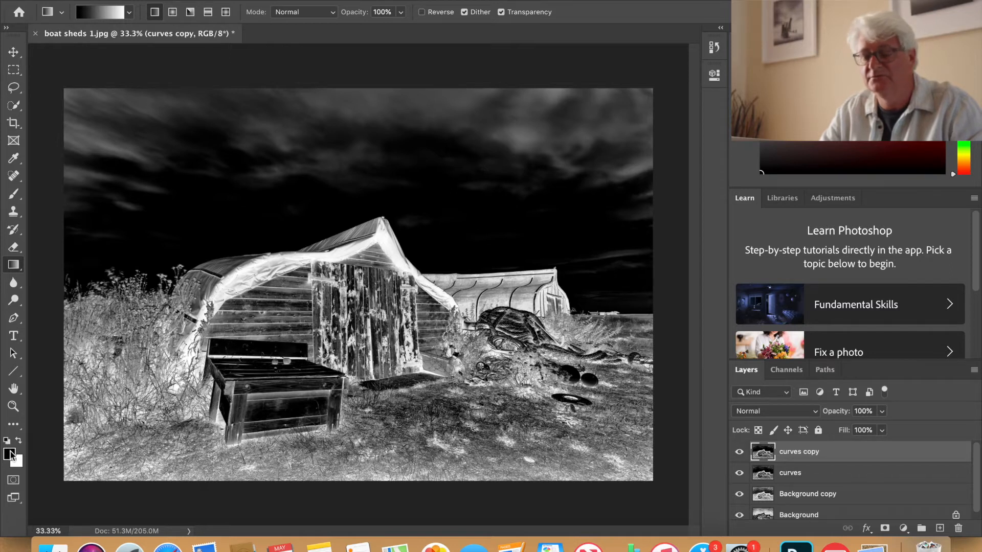
left_click(13, 452)
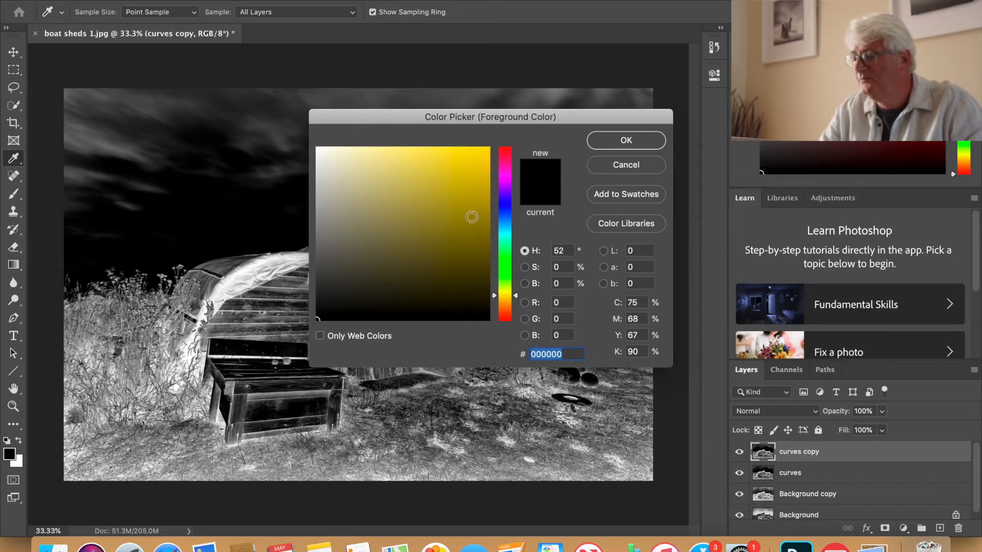
left_click(471, 163)
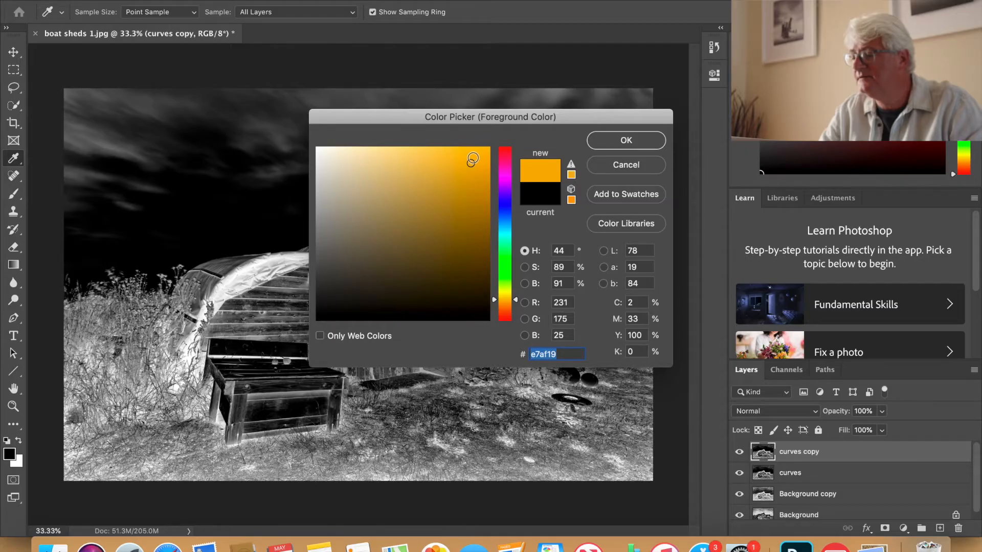
left_click(625, 139)
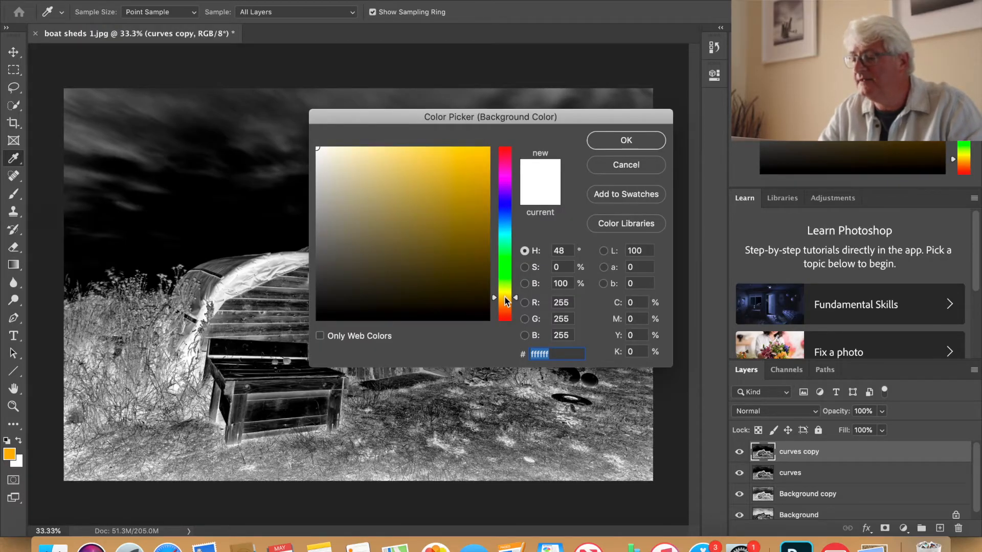
left_click(466, 157)
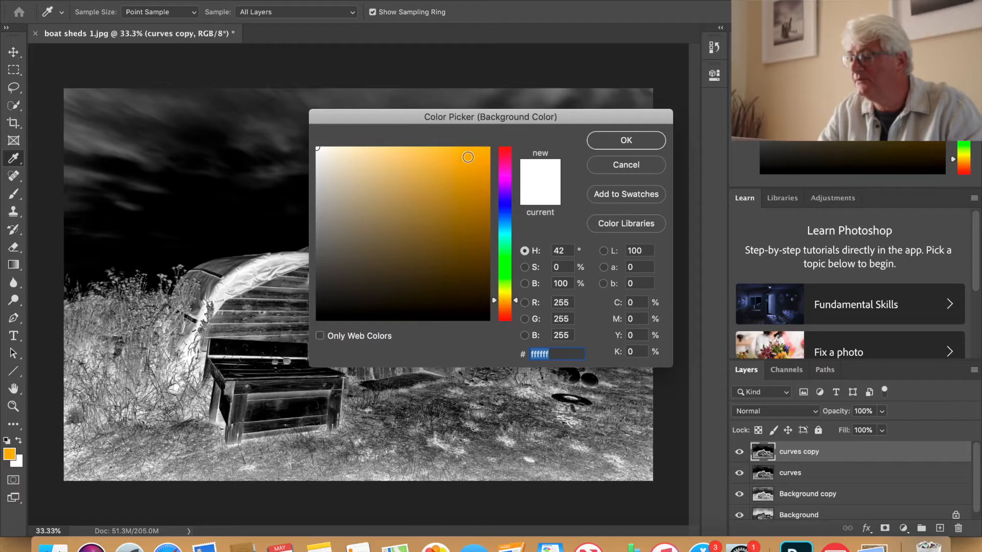
left_click(625, 140)
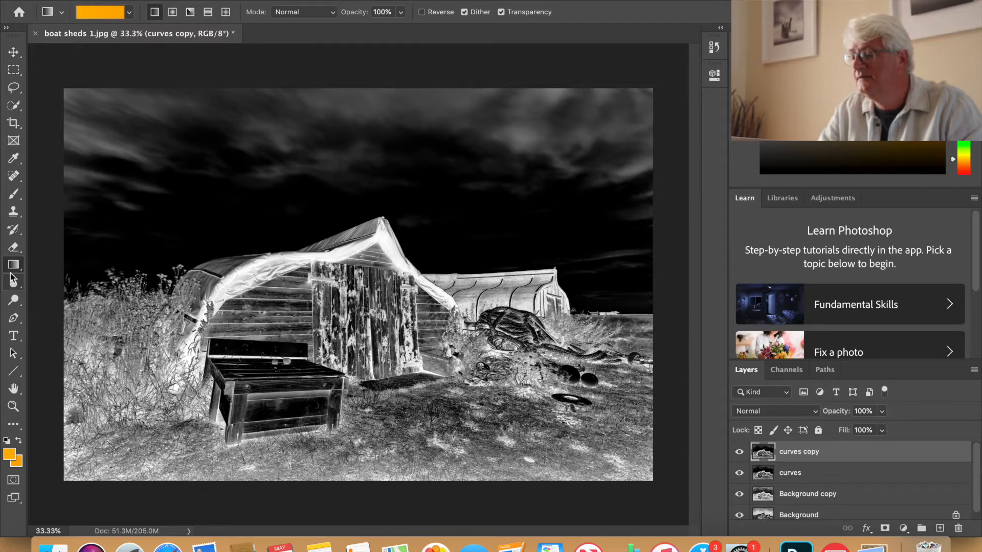
mouse_move(13, 265)
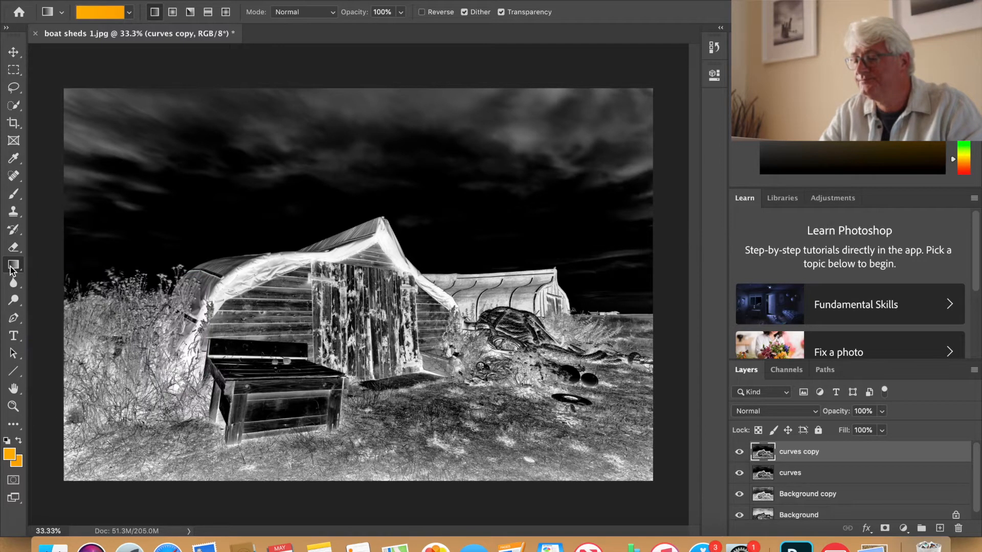
mouse_move(366, 482)
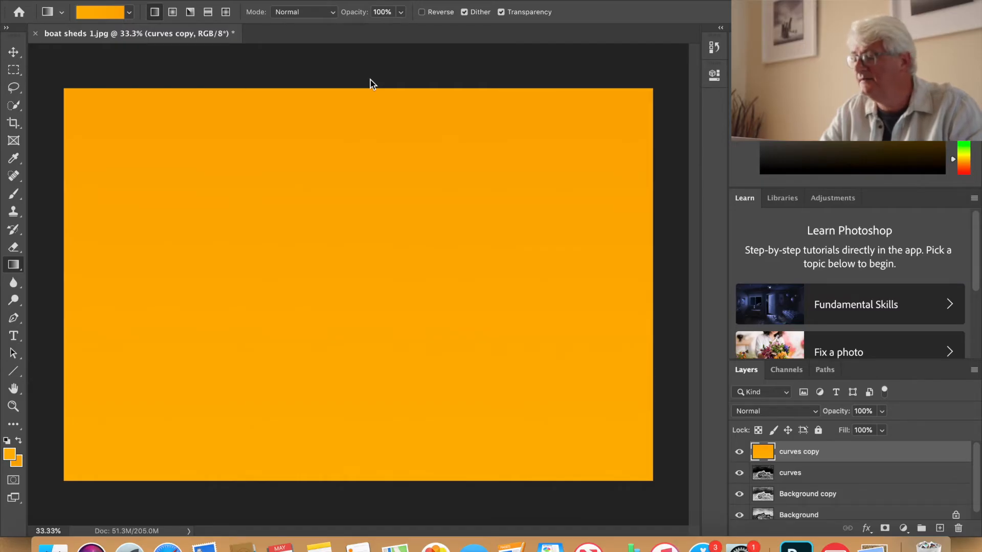
mouse_move(562, 256)
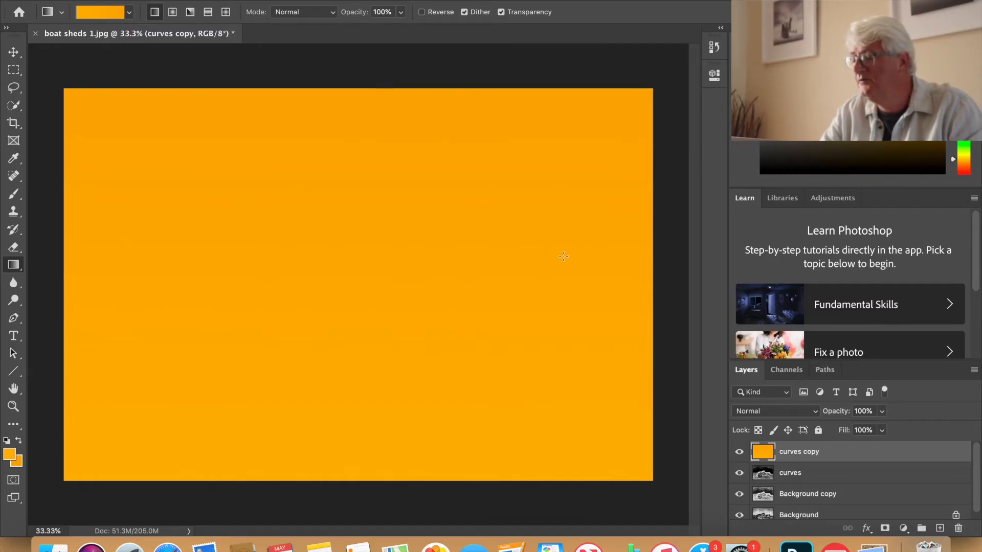
mouse_move(667, 368)
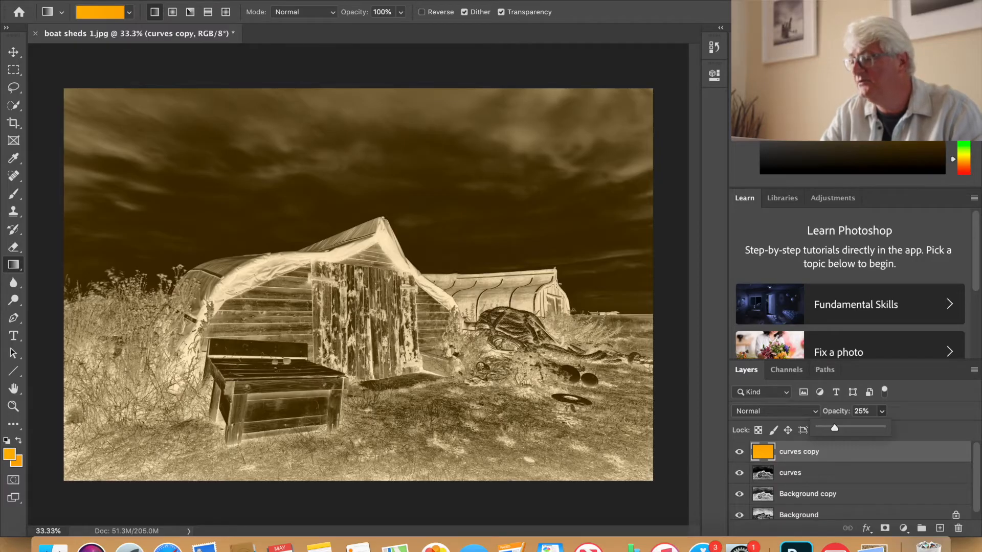
- Flatten the curves, curves copy and Background layers into one Background layer
right_click(798, 451)
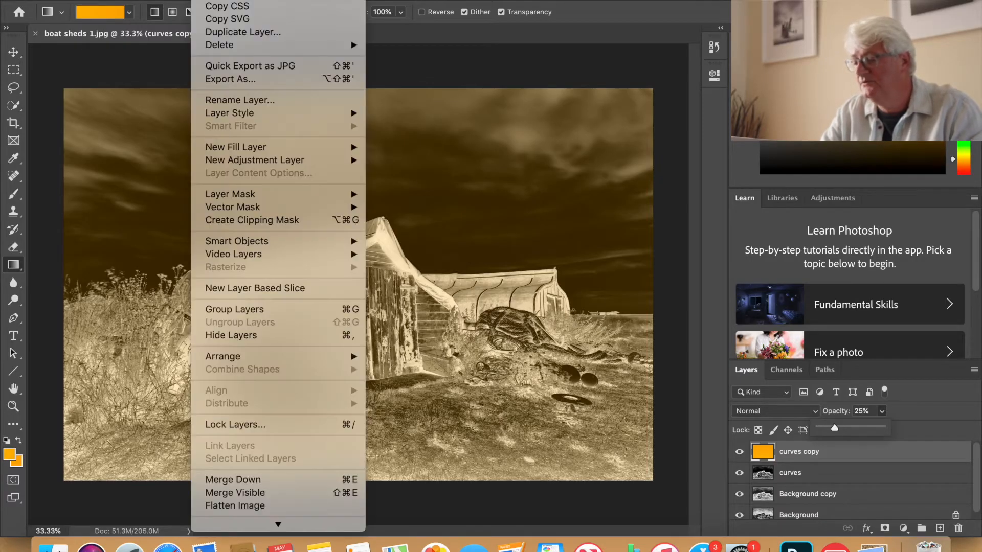
mouse_move(235, 505)
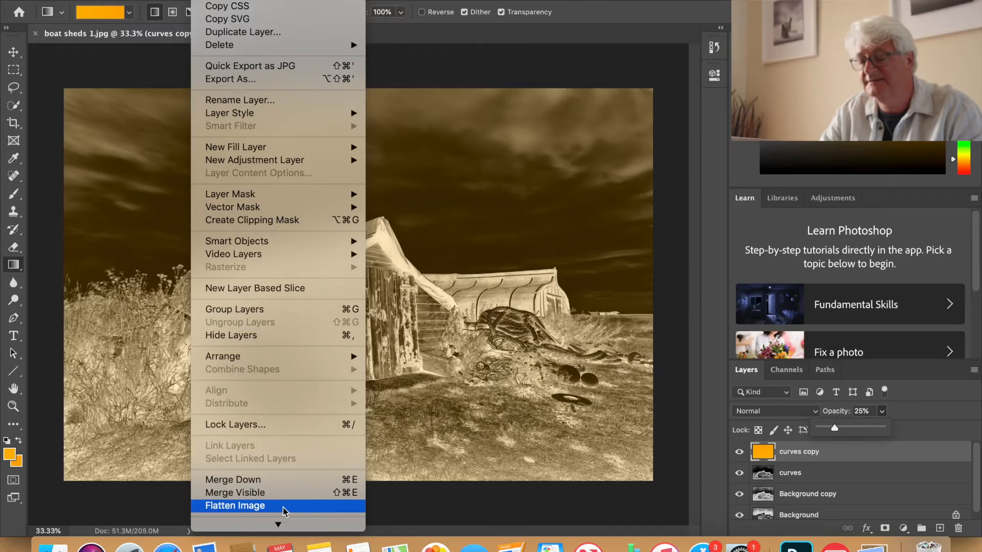
left_click(235, 505)
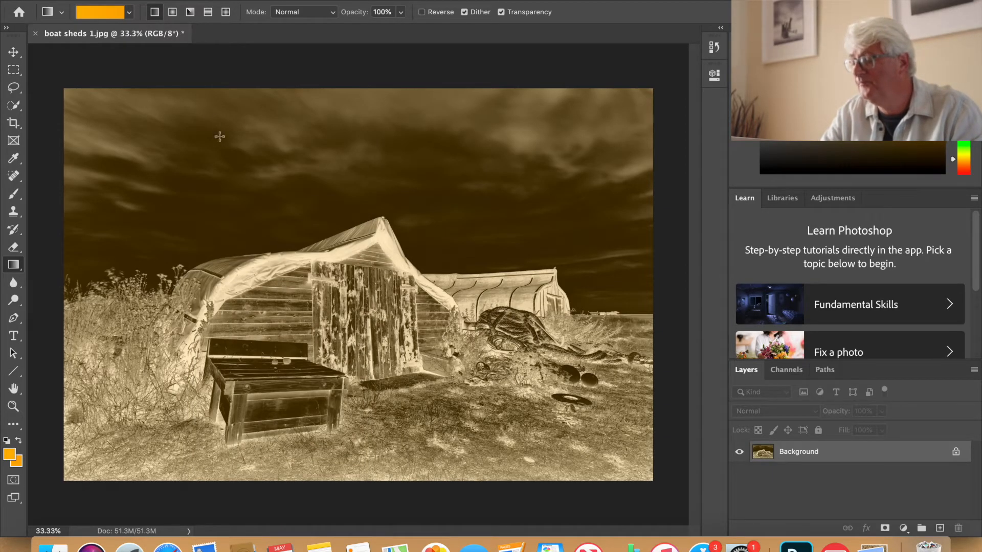
left_click(175, 4)
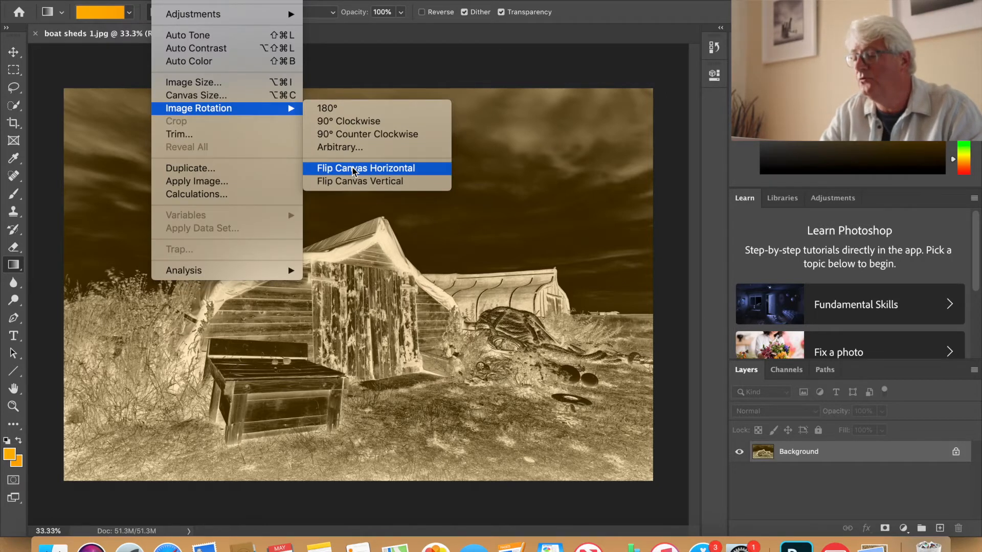
- Apply Flip Canvas Horizontal to the flattened sepia negative
left_click(365, 168)
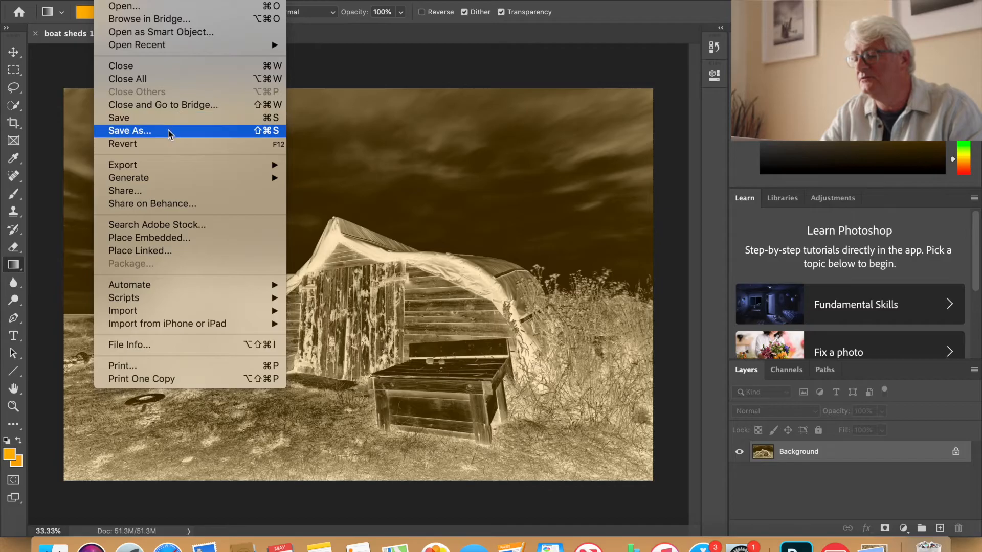
- Start Save As for boat sheds 1.jpg, choosing to save on this computer
left_click(129, 131)
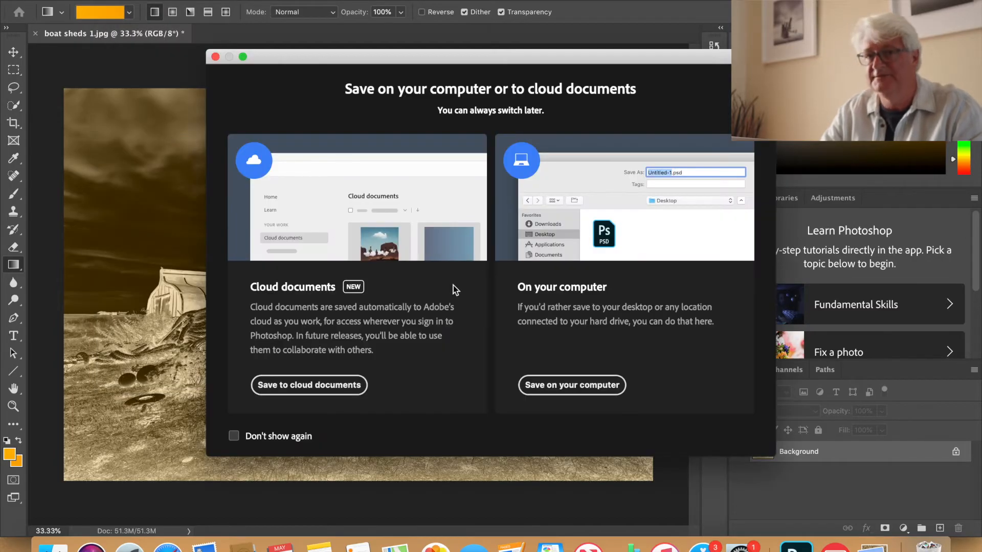
left_click(570, 385)
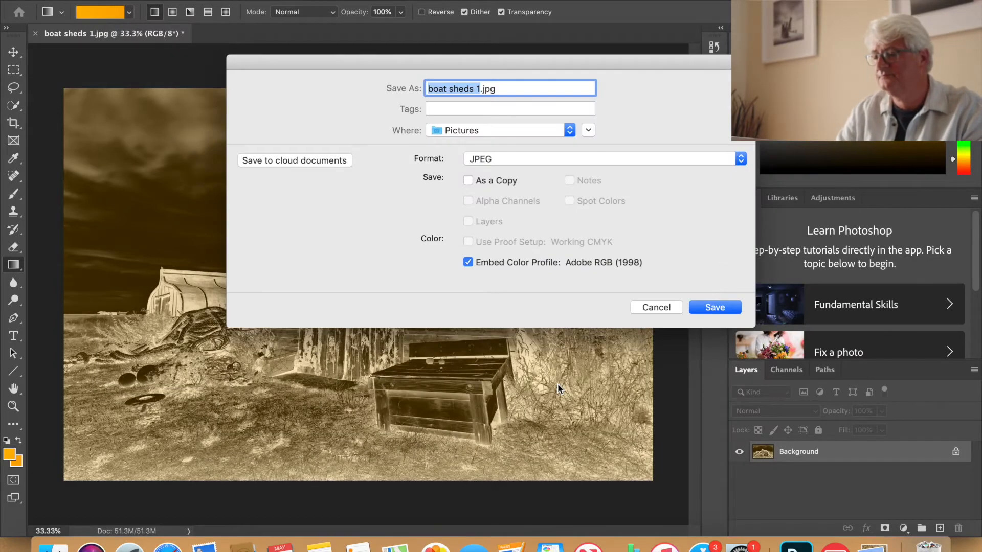